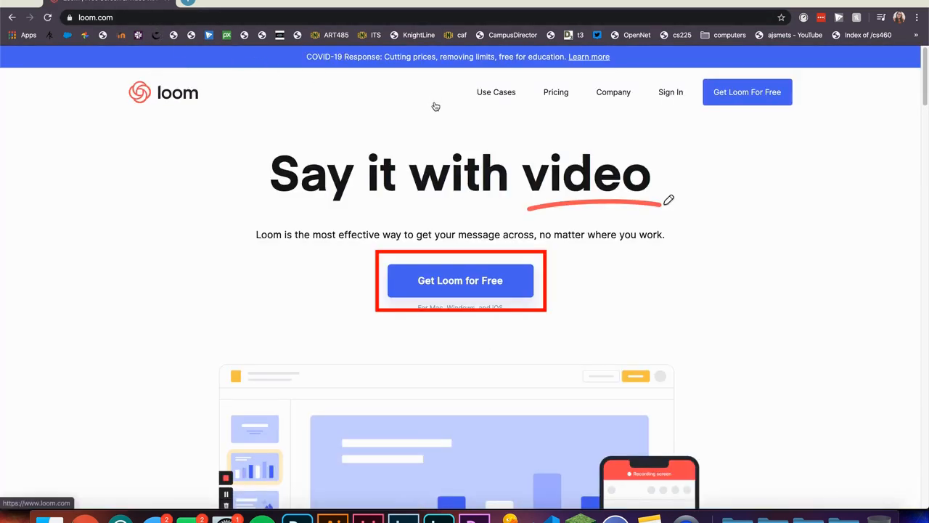
# - Start a free Loom sign-up and choose to sign up with a Google account
pyautogui.click(460, 280)
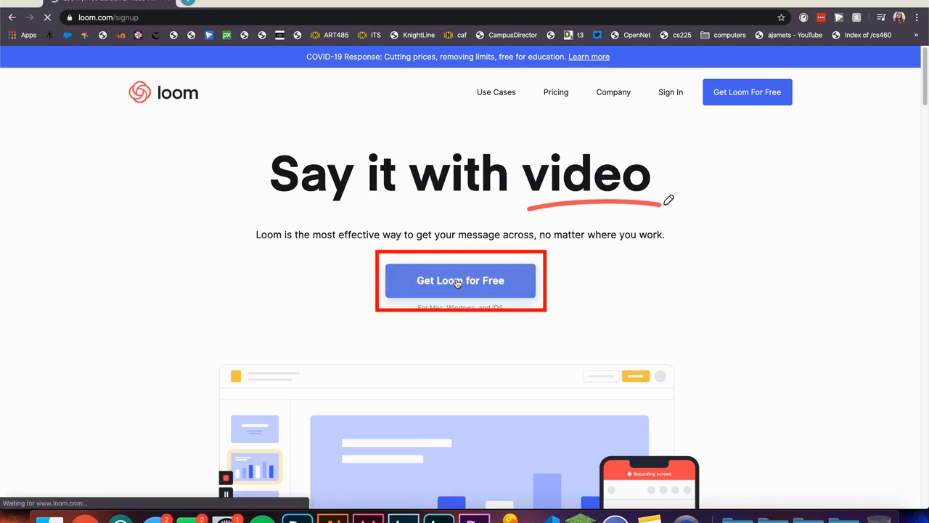
pyautogui.click(460, 280)
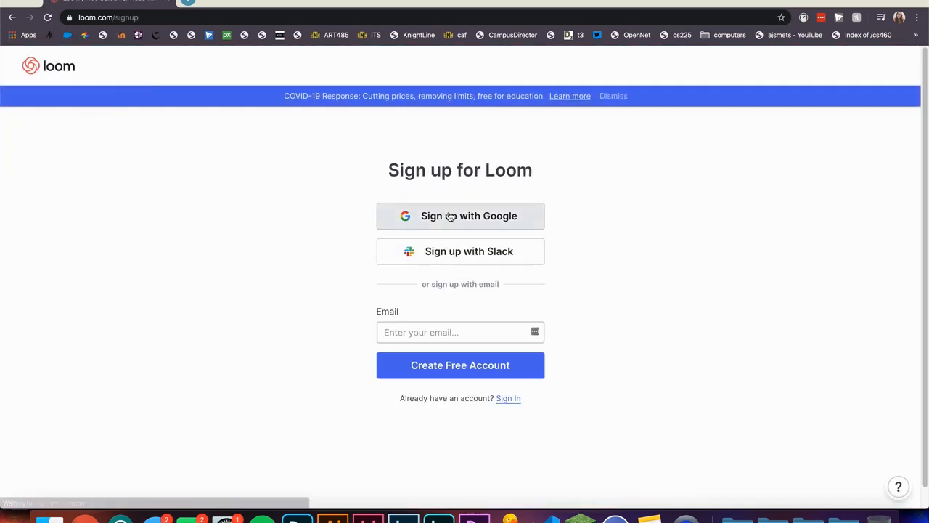
pyautogui.click(460, 214)
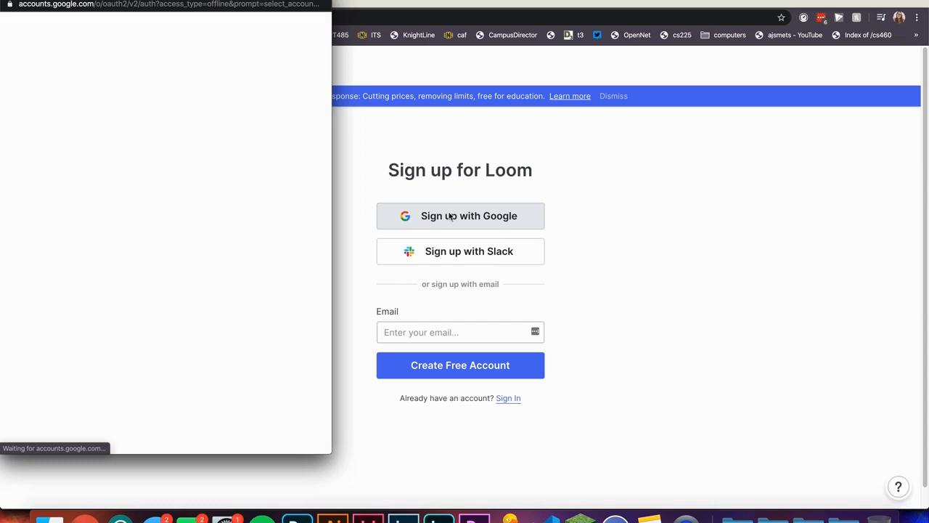
pyautogui.click(460, 215)
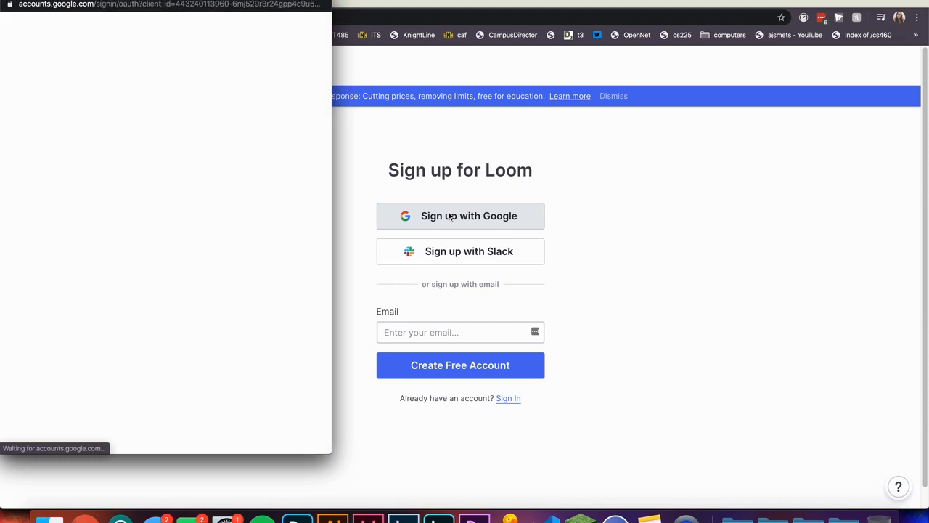
# - Pick the Google account and agree to Loom's Terms of Service after scrolling through them
pyautogui.click(460, 215)
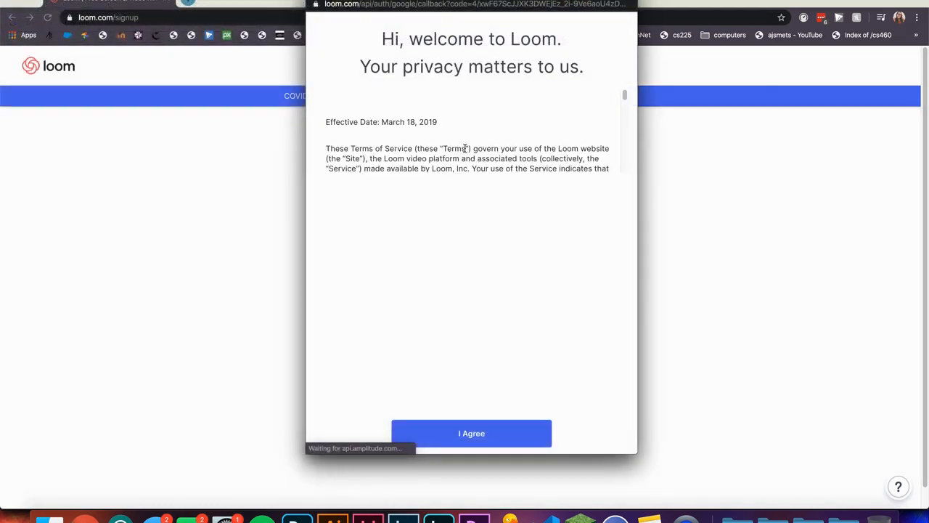
pyautogui.scroll(-3)
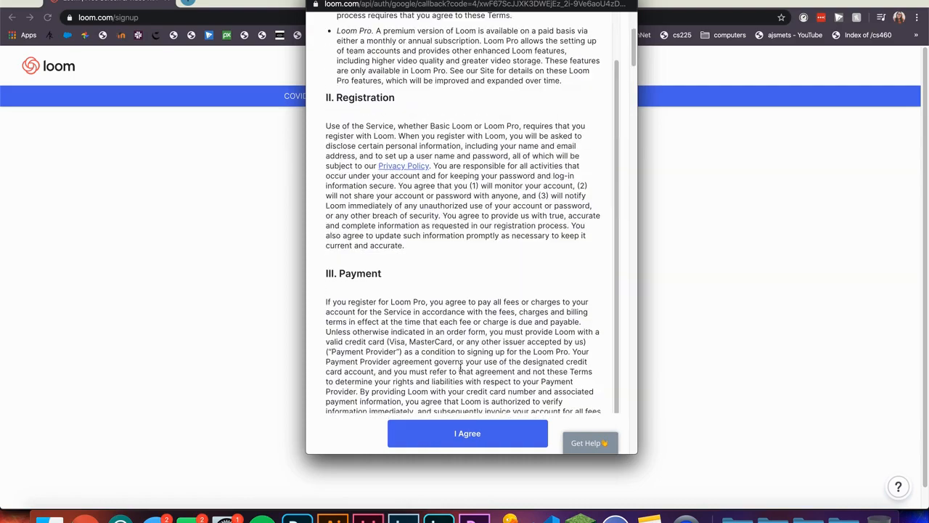
pyautogui.scroll(-3)
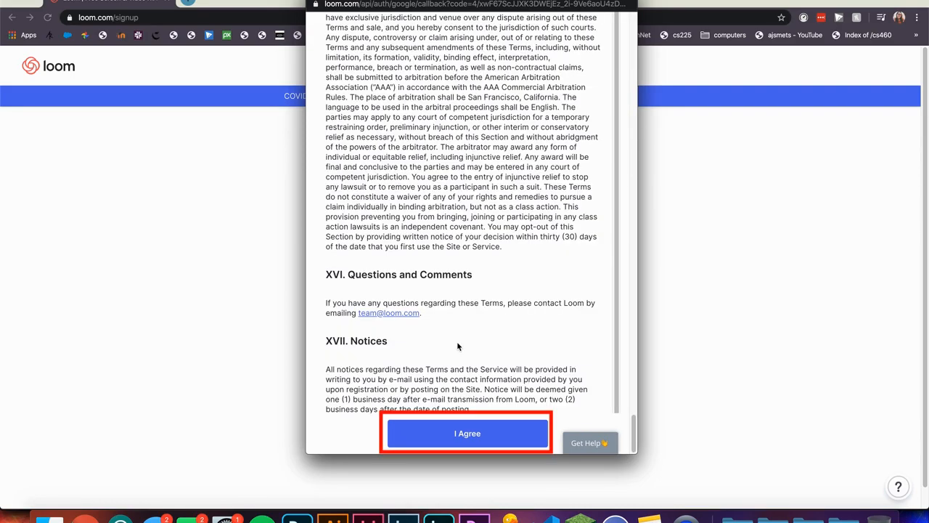
pyautogui.click(468, 432)
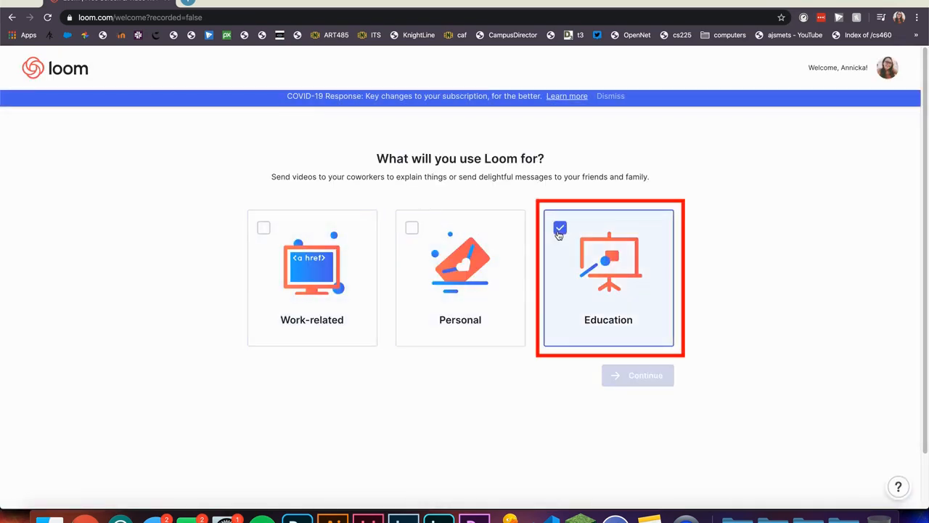
# - Mark Education as the intended use and continue to the recorder choice
pyautogui.click(561, 228)
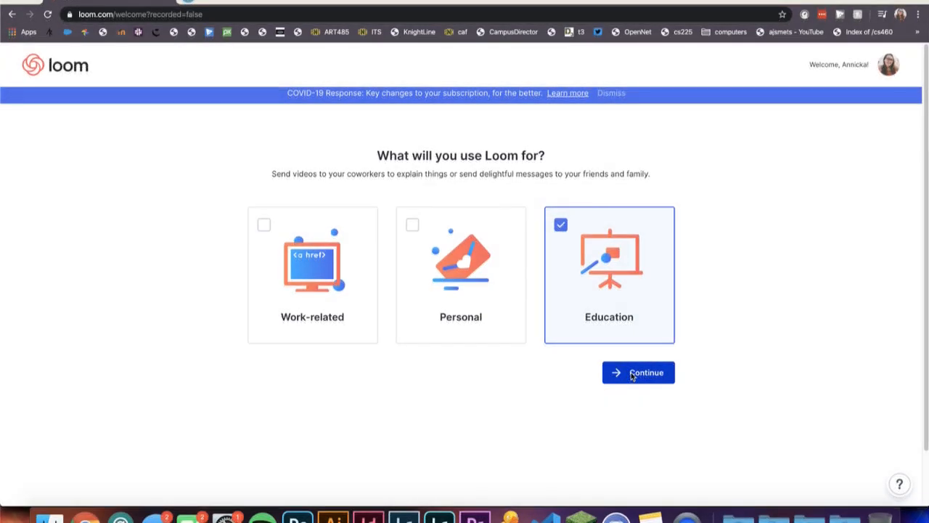
pyautogui.click(639, 372)
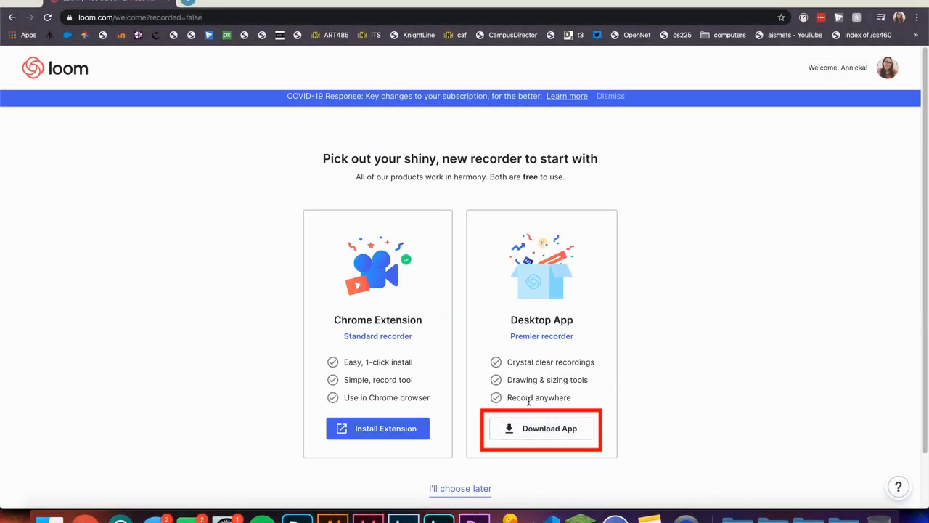
# - Start downloading the Loom desktop app and defer choosing a recorder for now
pyautogui.click(542, 428)
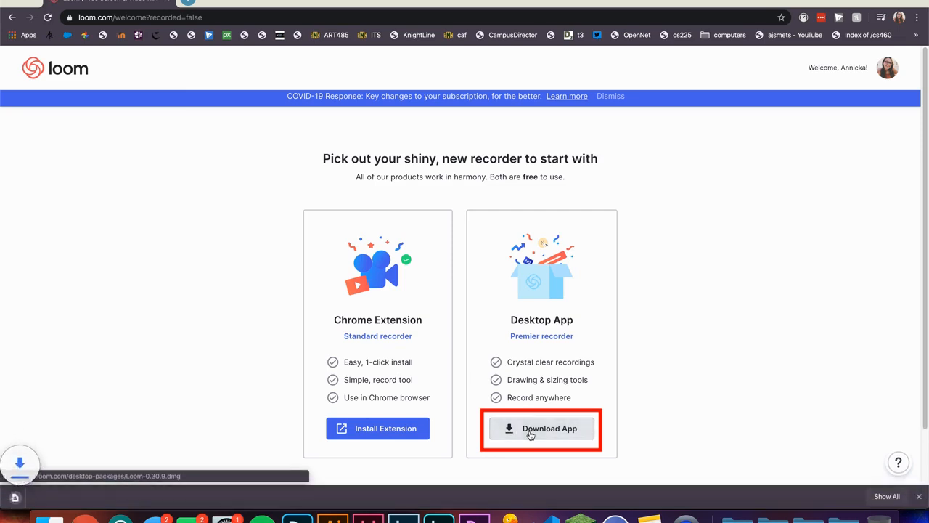
pyautogui.click(541, 428)
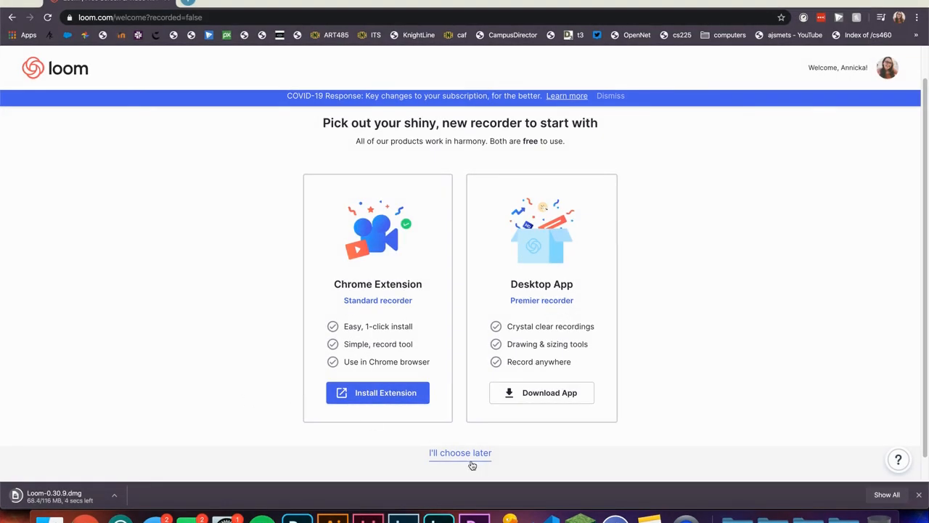
pyautogui.click(460, 452)
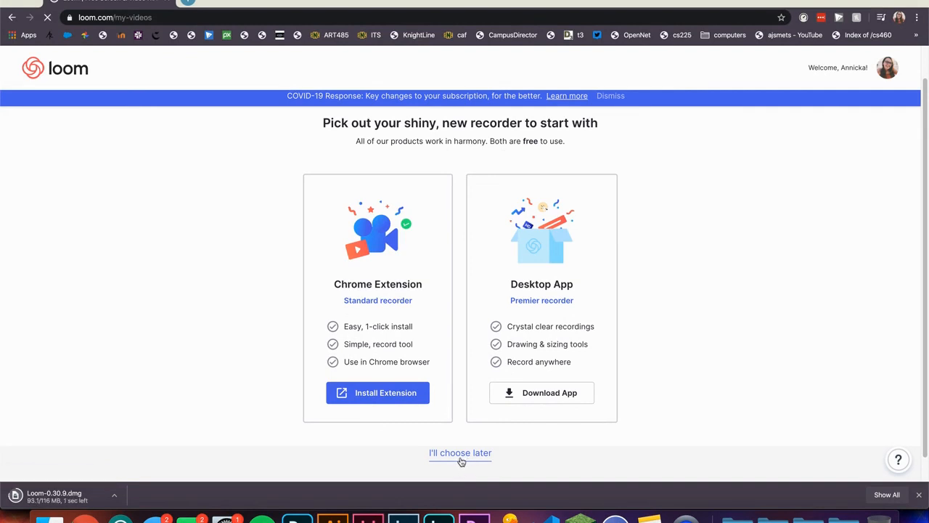
pyautogui.click(461, 452)
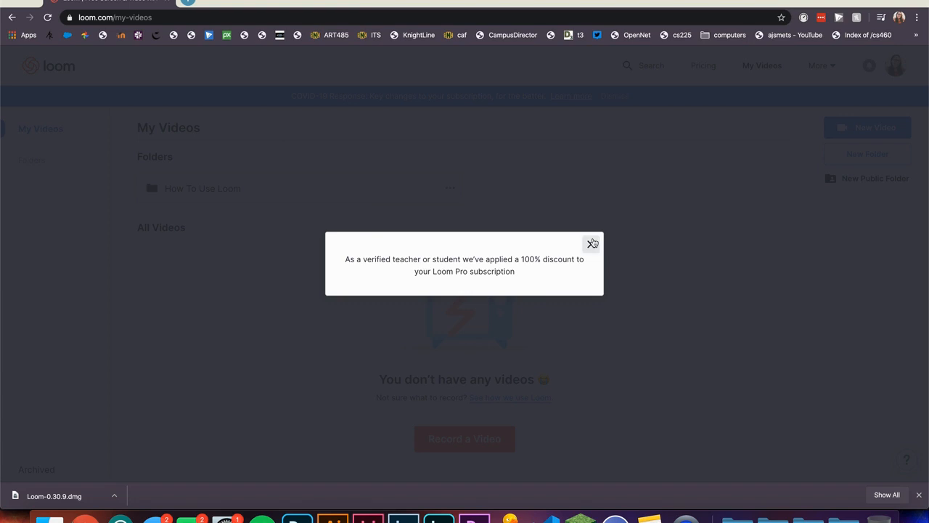
# - Dismiss the 100% educator discount notice and reveal the More navigation options
pyautogui.click(592, 242)
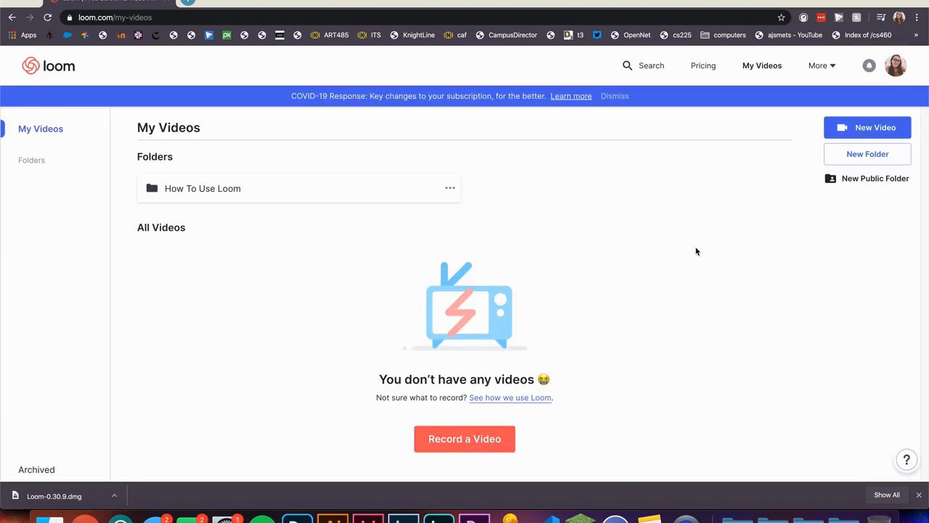
pyautogui.moveTo(821, 65)
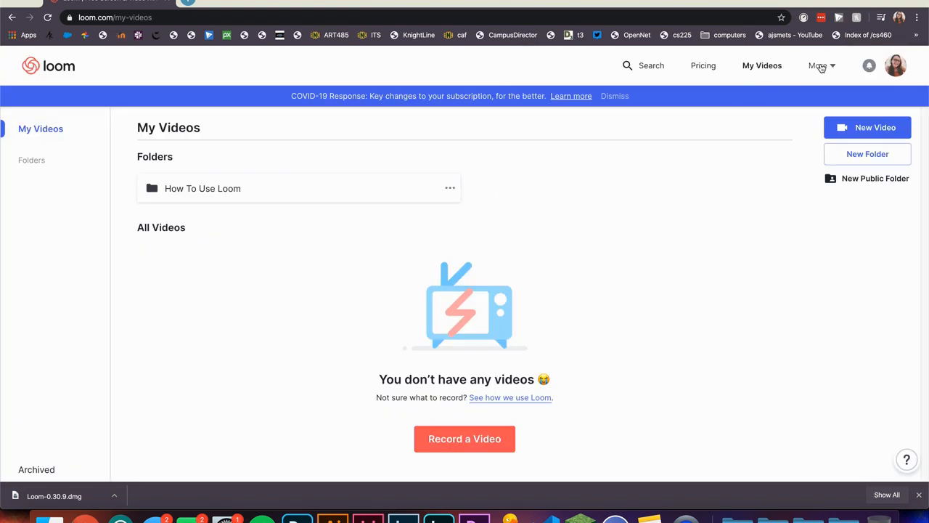
pyautogui.click(819, 65)
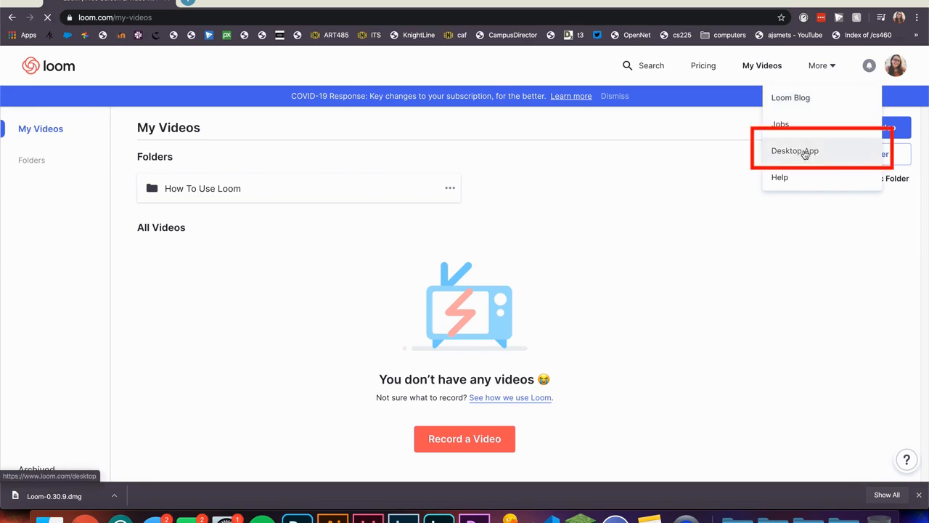
# - Download Loom for Mac from the Desktop App page and locate Loom-0.30.9.dmg in Downloads
pyautogui.click(796, 149)
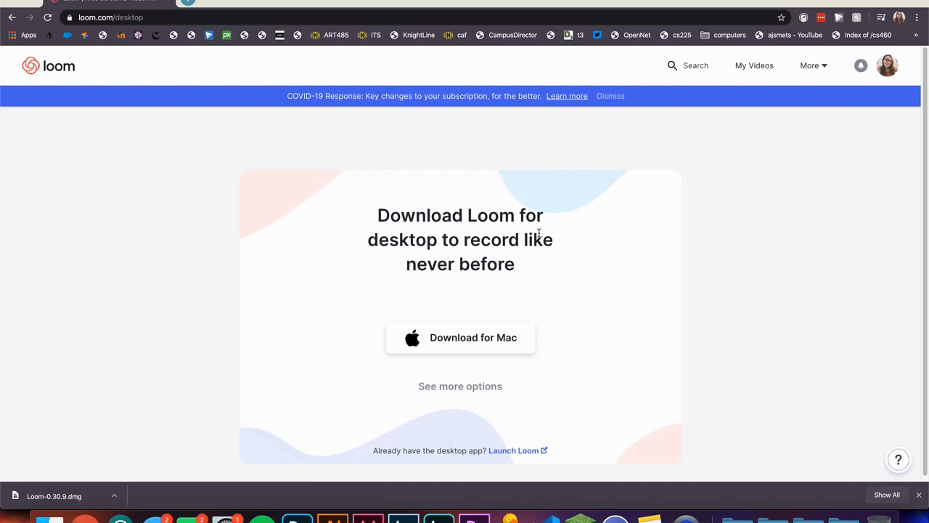
pyautogui.click(460, 337)
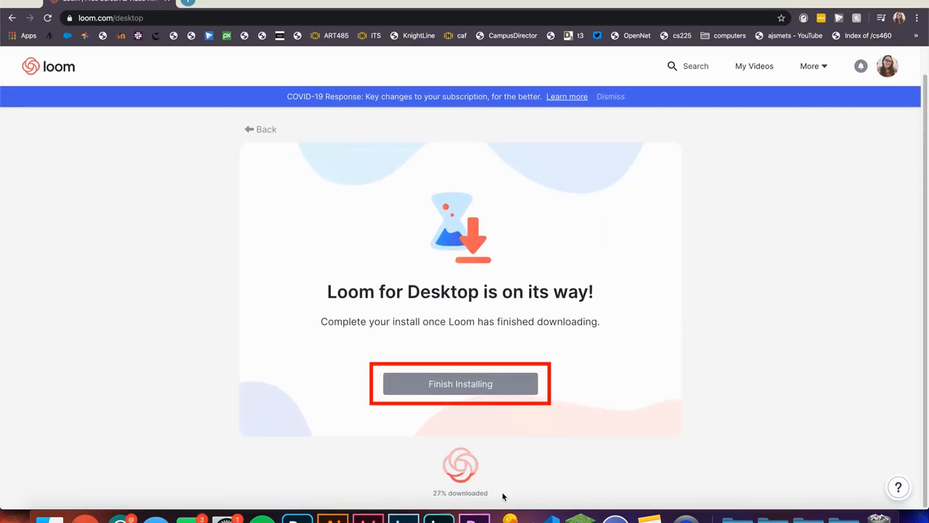
pyautogui.click(461, 383)
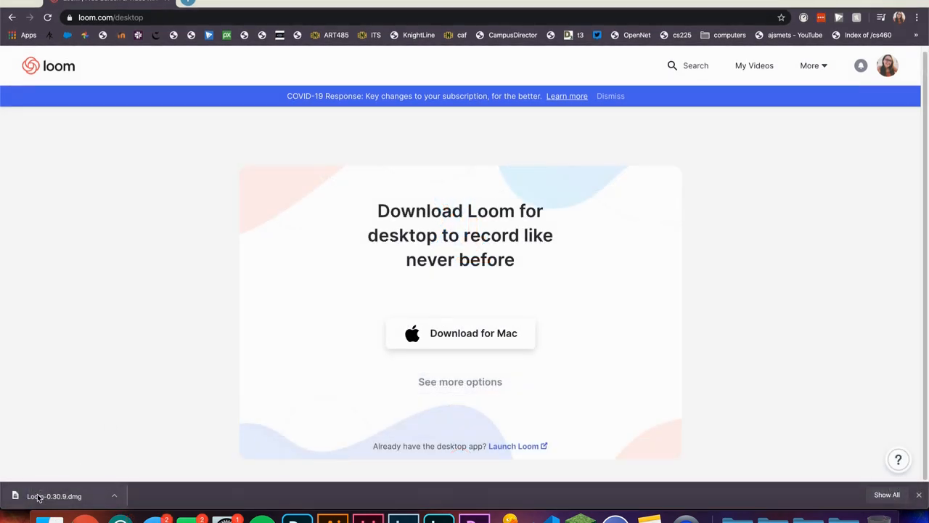
pyautogui.click(55, 496)
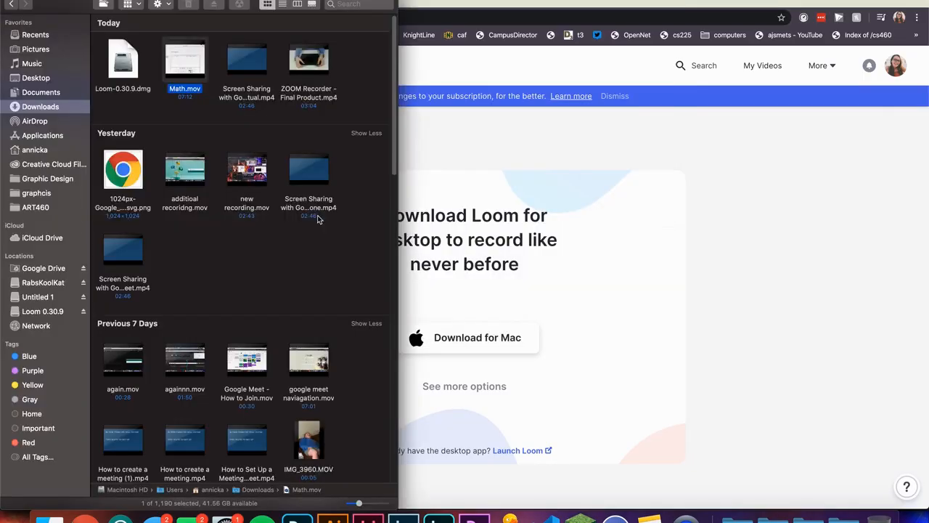
# - Launch Loom from Applications and accept the downloaded-from-Internet warning
pyautogui.click(52, 135)
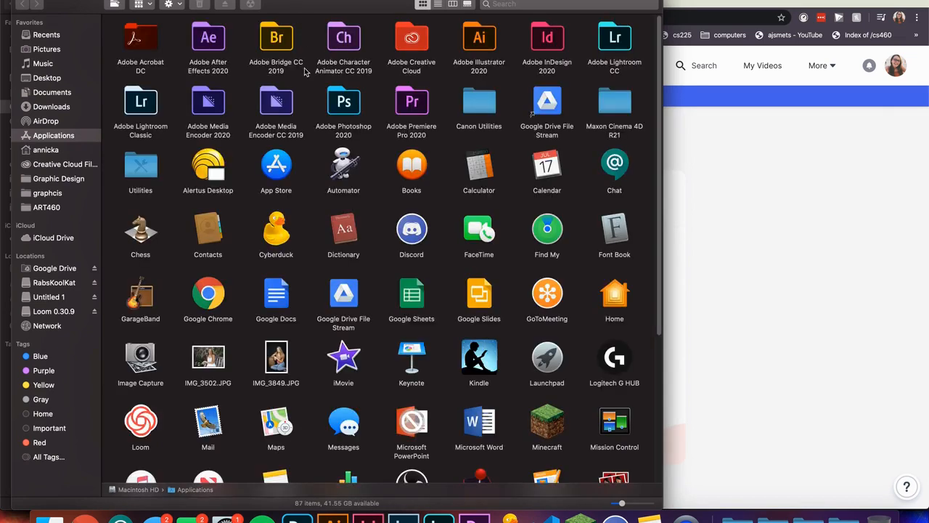
pyautogui.scroll(-3)
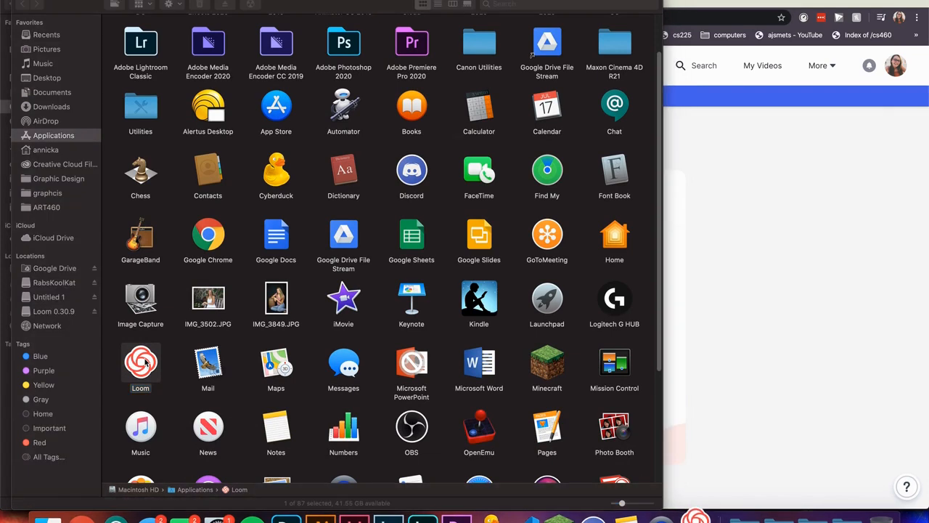
pyautogui.doubleClick(139, 360)
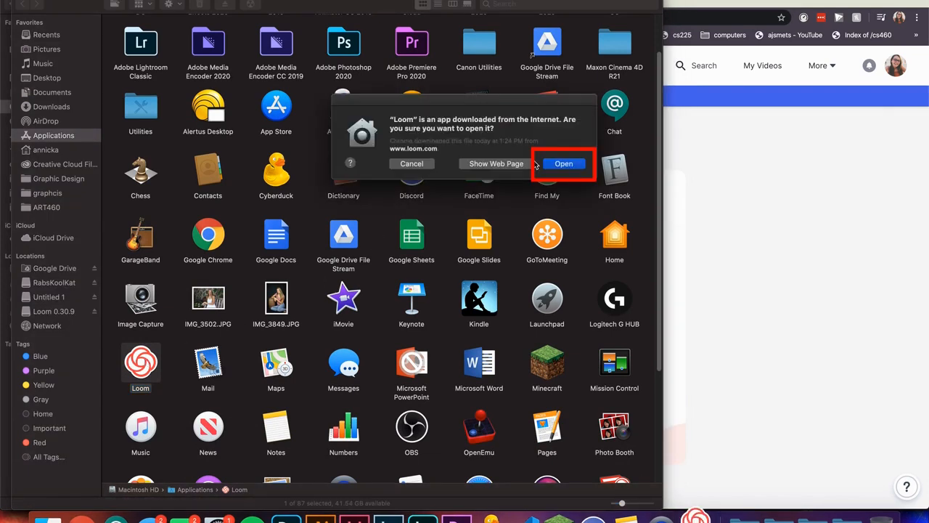
pyautogui.click(564, 162)
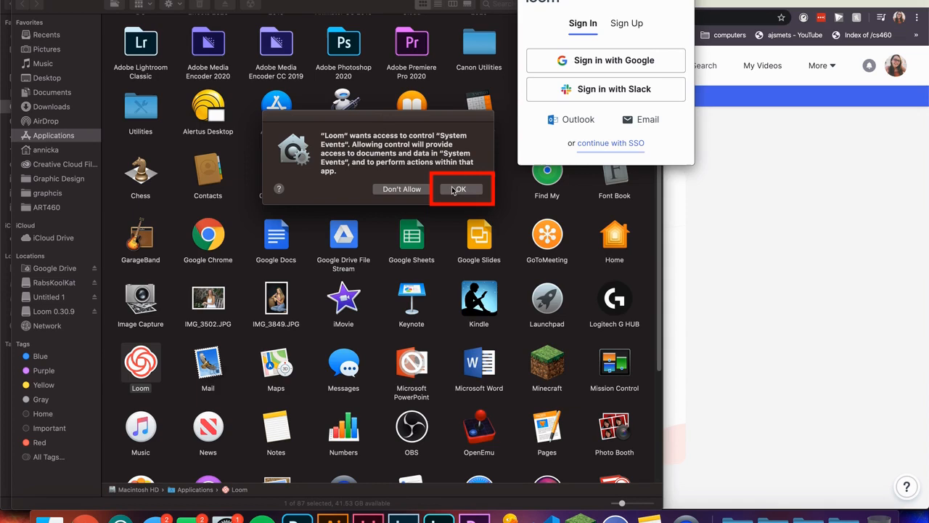
# - Allow Loom to control System Events and begin signing in to the desktop app
pyautogui.click(459, 188)
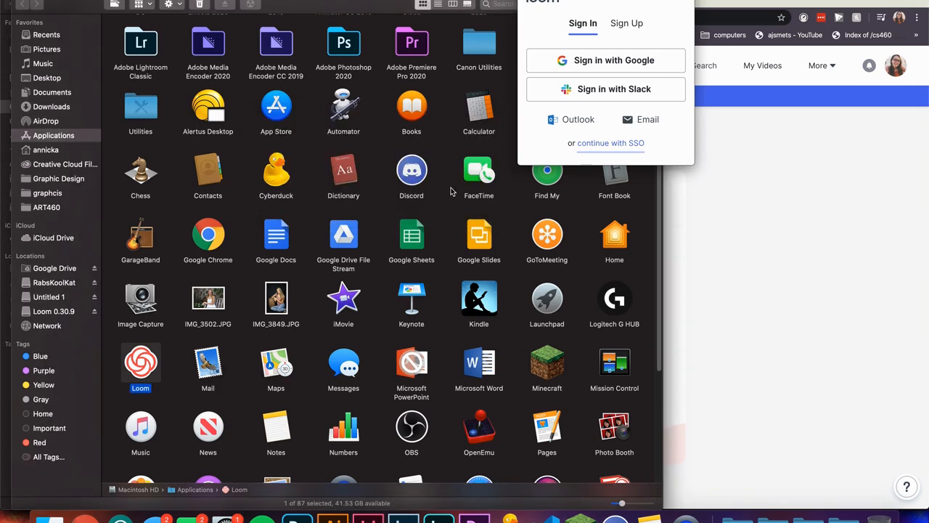
pyautogui.click(607, 61)
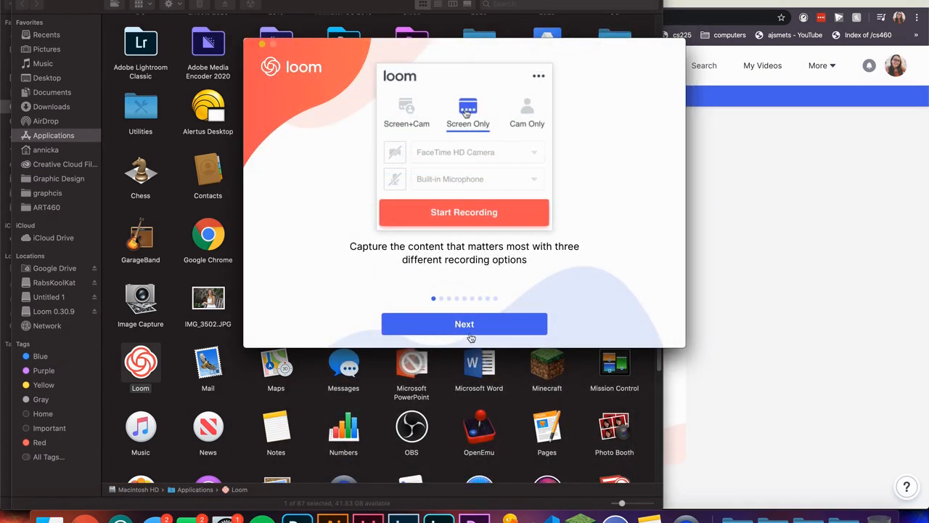
# - Finish the onboarding tips, grant camera access and proceed to Security & Privacy for screen recording
pyautogui.click(465, 323)
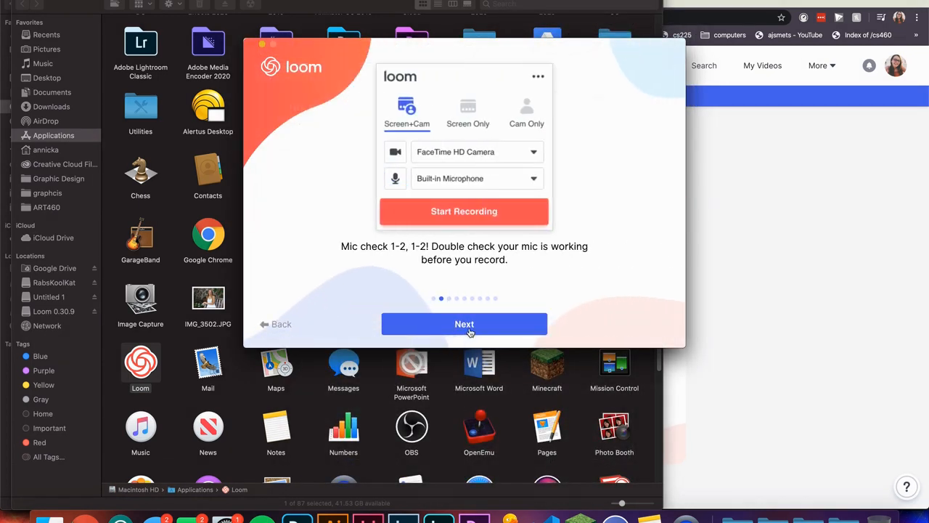
pyautogui.click(464, 324)
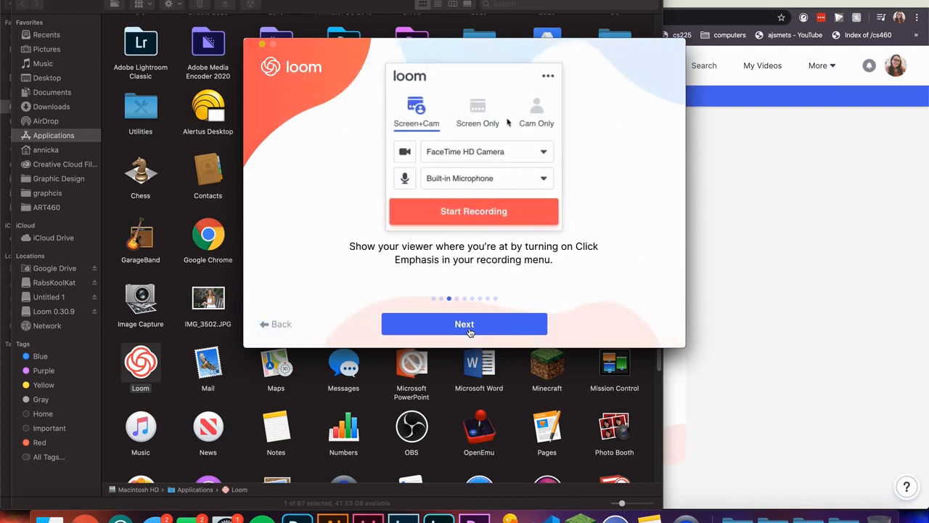
pyautogui.click(548, 75)
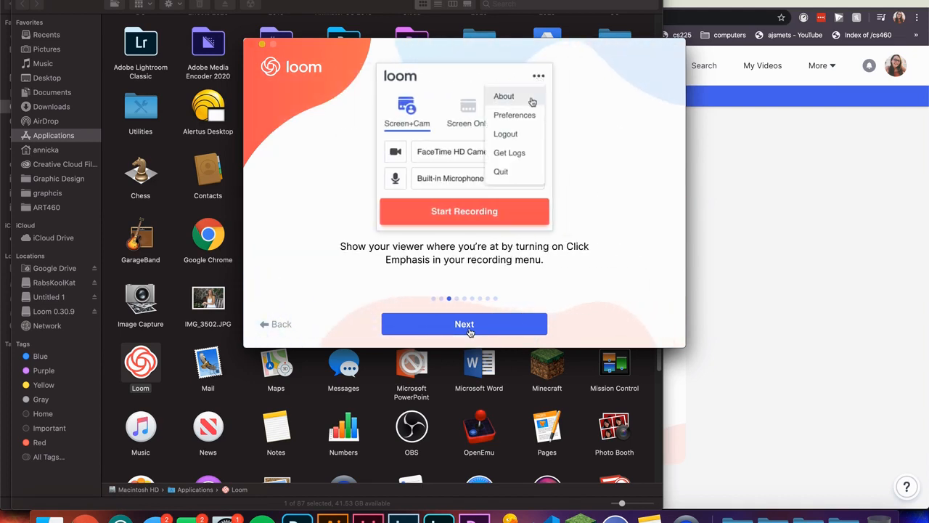
pyautogui.click(464, 324)
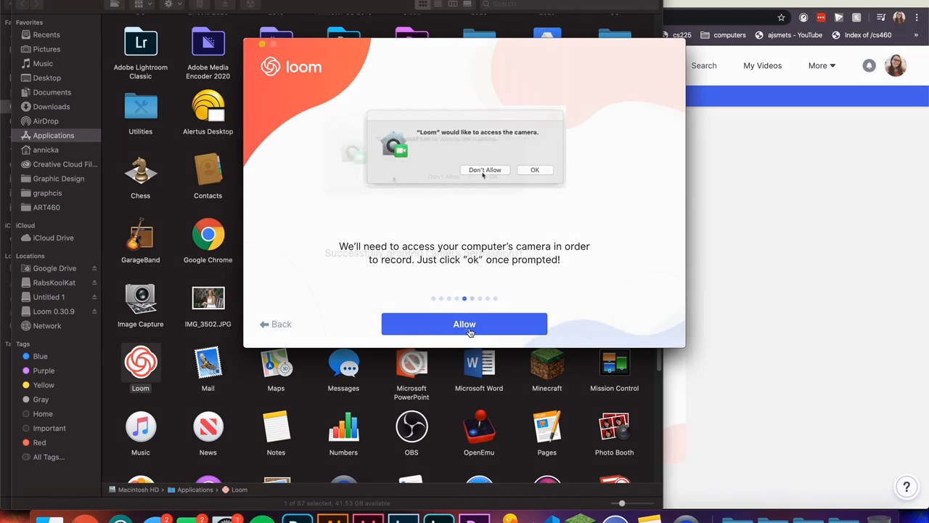
pyautogui.click(465, 324)
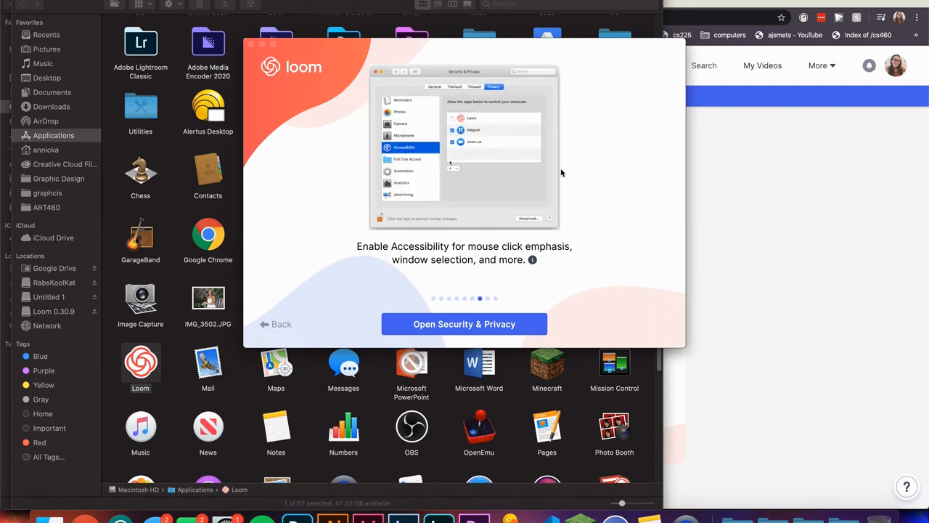
pyautogui.click(464, 324)
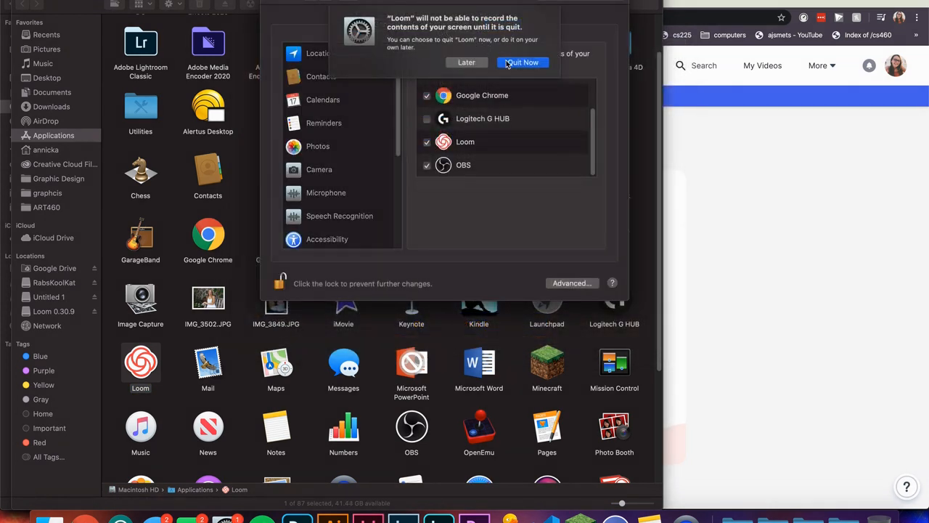